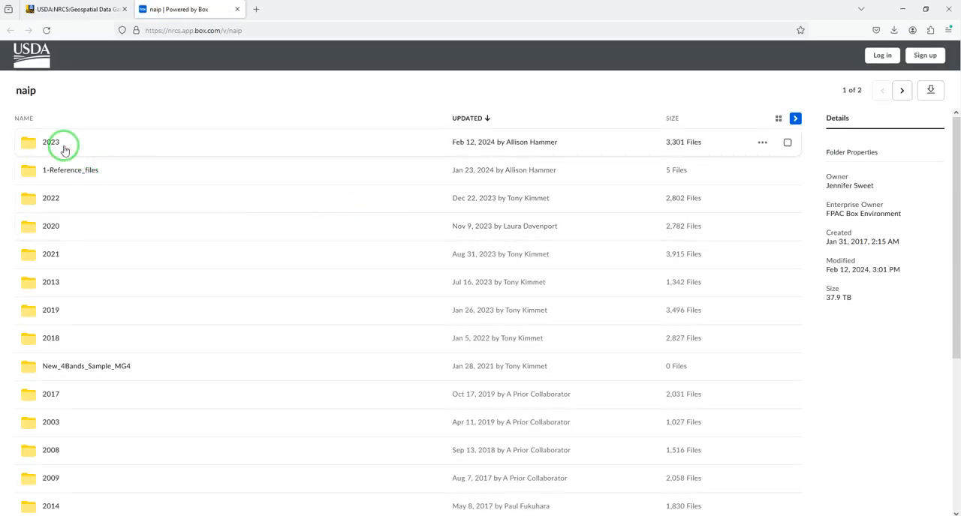
Open the 2023 NAIP folder, then ME, then the me_n subfolder in Box.
{"action": "left_click", "coordinate": [64, 146]}
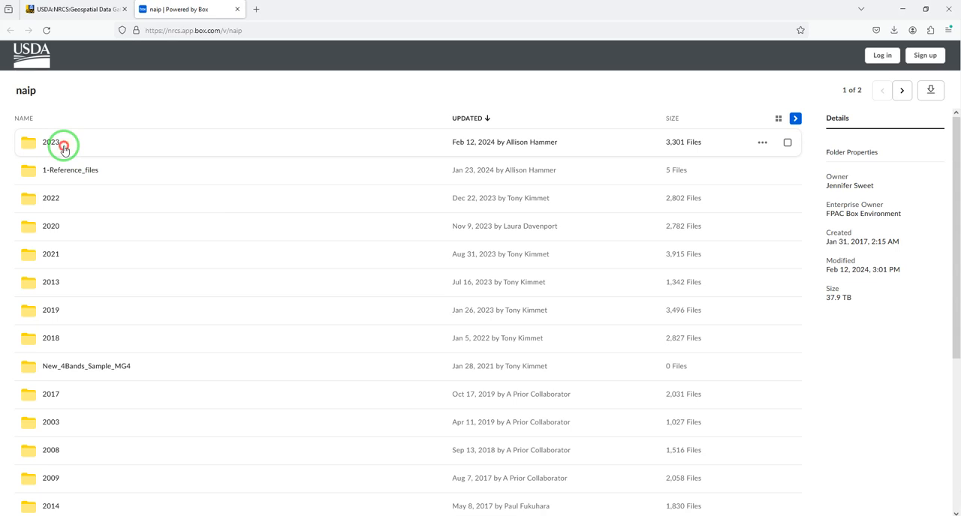
{"action": "double_click", "coordinate": [50, 142]}
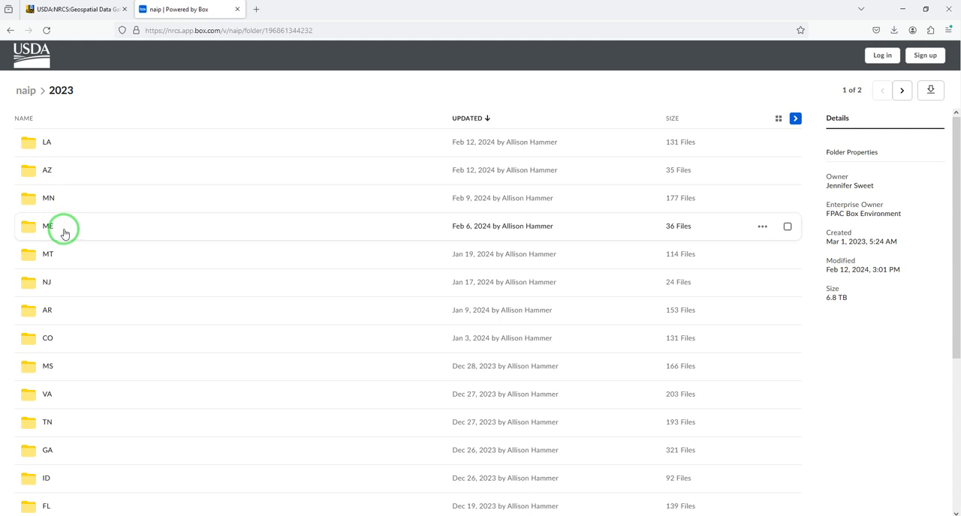
{"action": "double_click", "coordinate": [48, 225]}
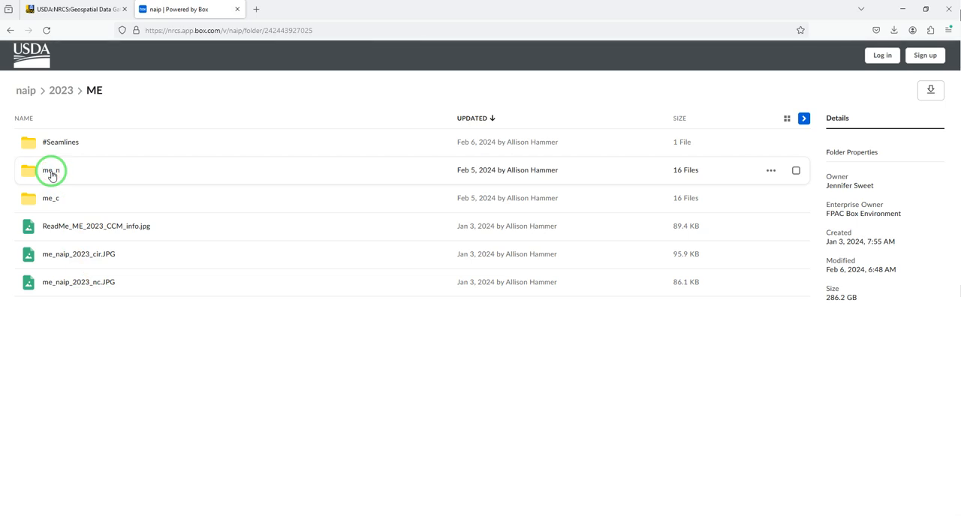
{"action": "double_click", "coordinate": [50, 170]}
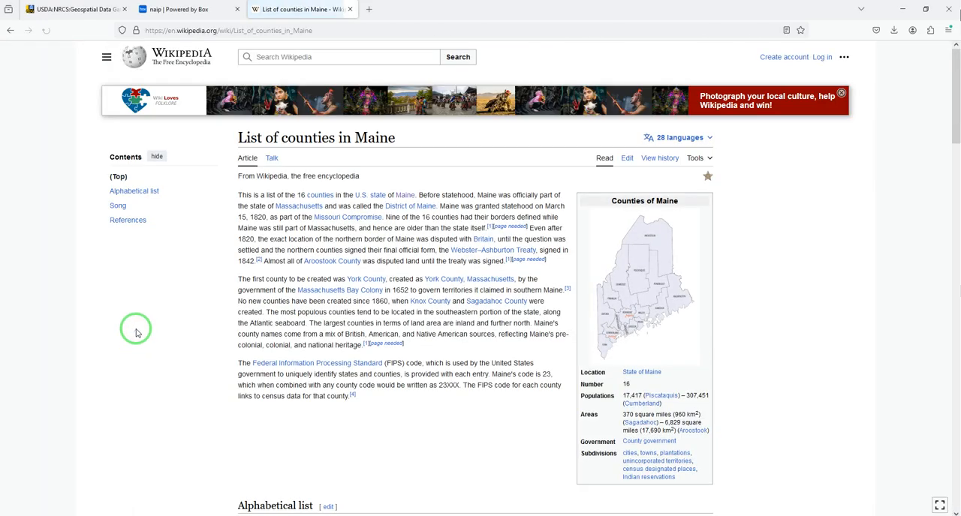
Scroll the Maine counties article down to the alphabetical FIPS table.
{"action": "scroll", "scroll_direction": "down", "scroll_amount": 3}
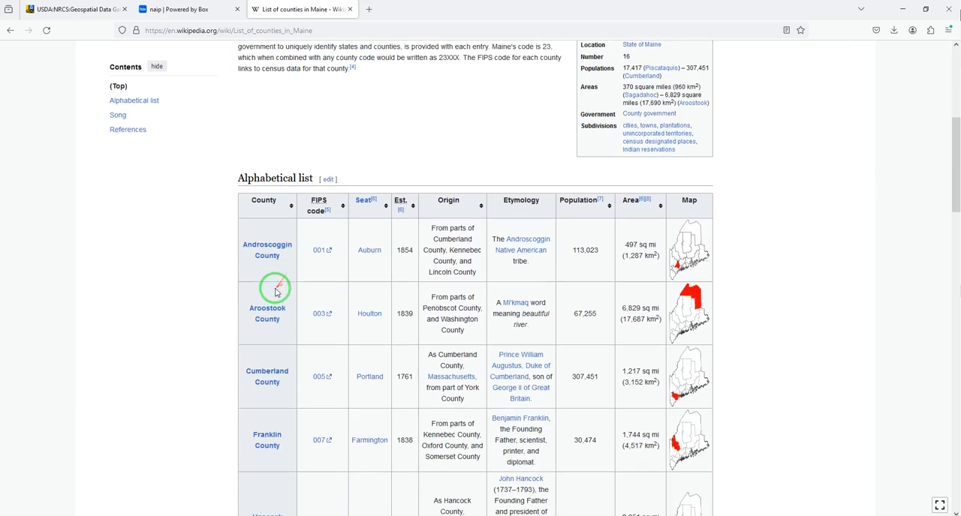
{"action": "scroll", "scroll_direction": "down", "scroll_amount": 3}
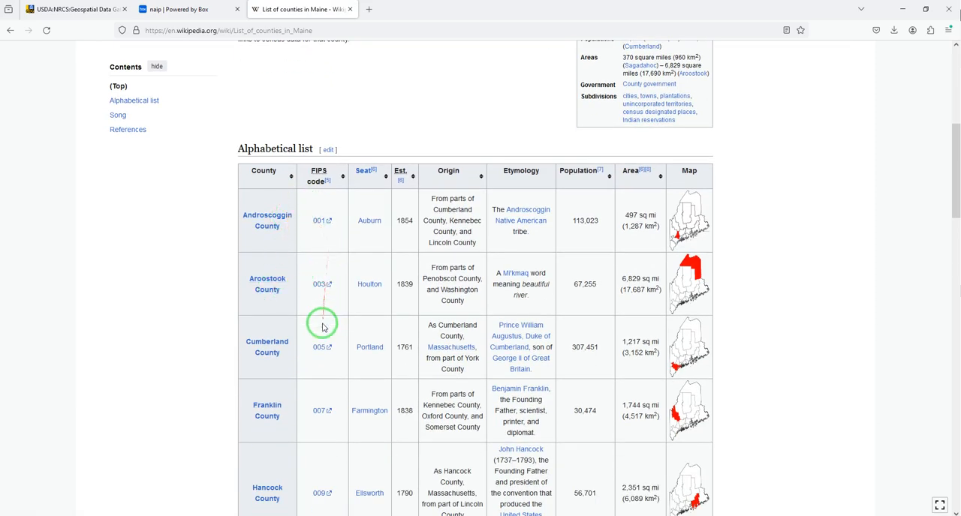
{"action": "scroll", "scroll_direction": "down", "scroll_amount": 3}
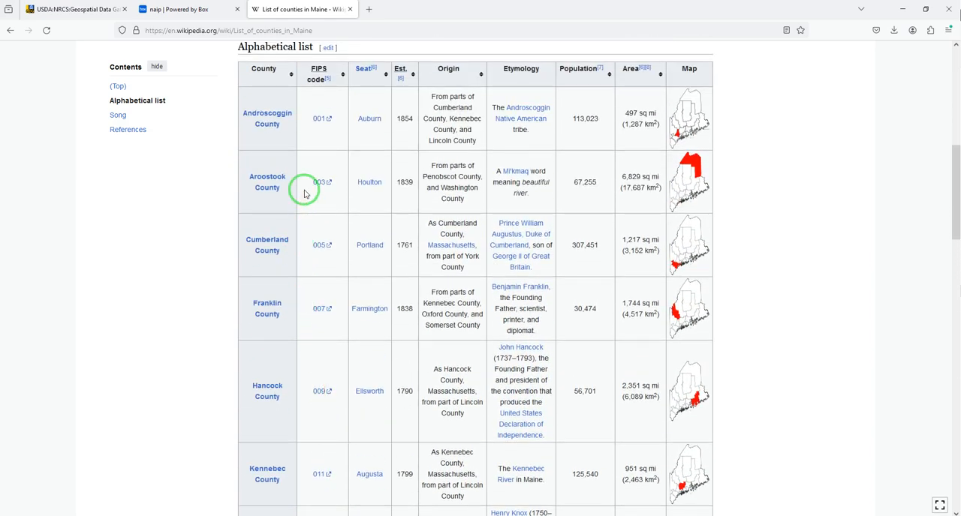
{"action": "left_click", "coordinate": [180, 9]}
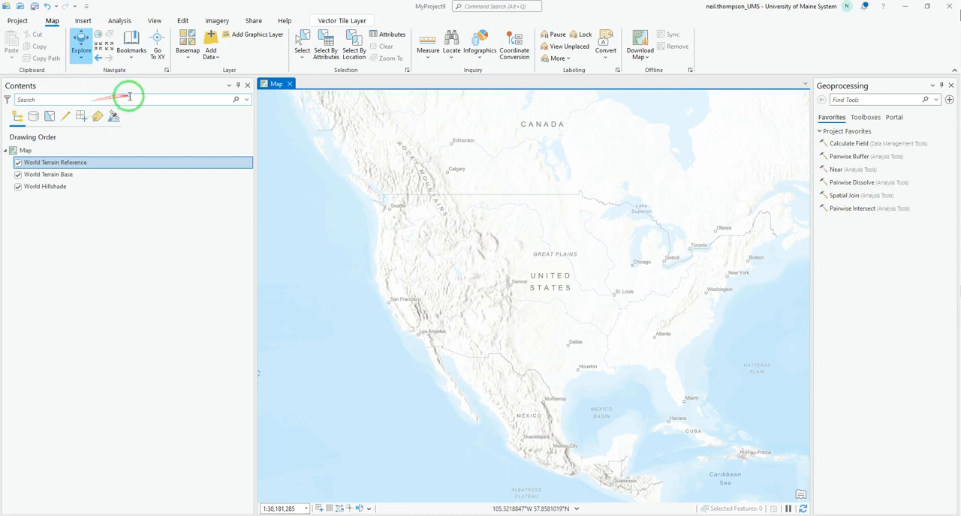
Choose NAIP Imagery Hybrid from the ArcGIS Pro basemap gallery.
{"action": "left_click", "coordinate": [187, 43]}
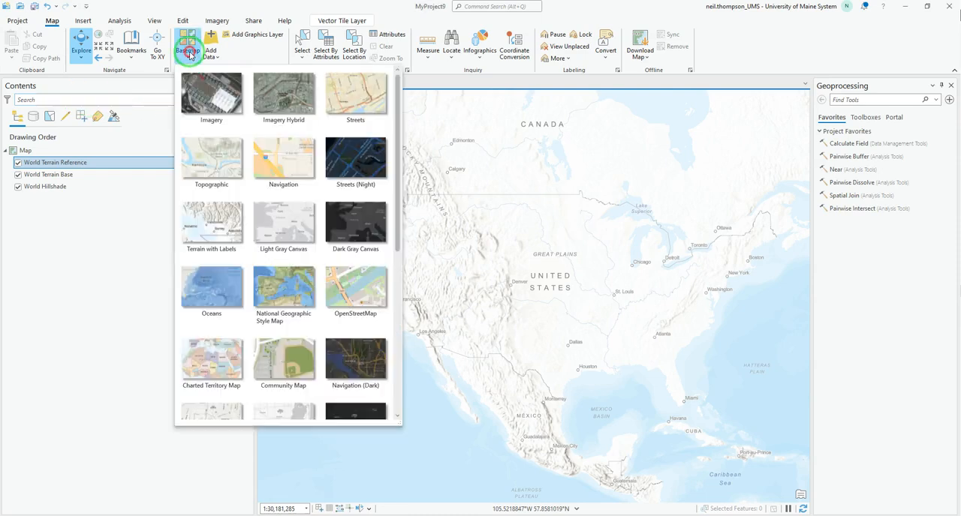
{"action": "scroll", "scroll_direction": "down", "scroll_amount": 3}
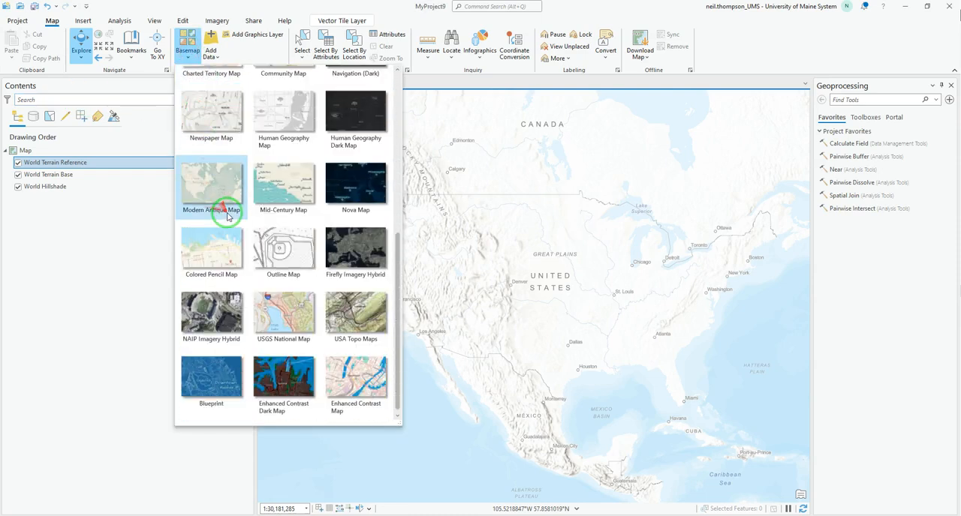
{"action": "mouse_move", "coordinate": [211, 316]}
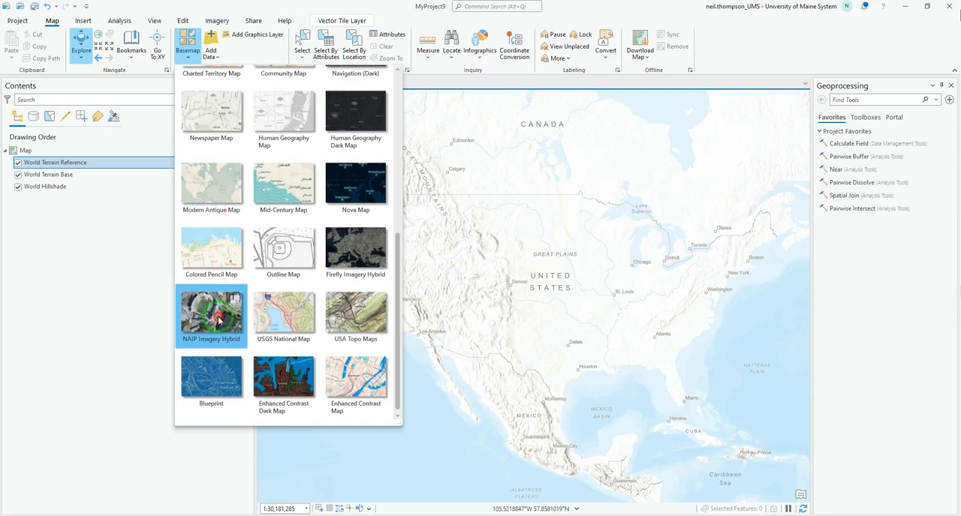
{"action": "left_click", "coordinate": [211, 315]}
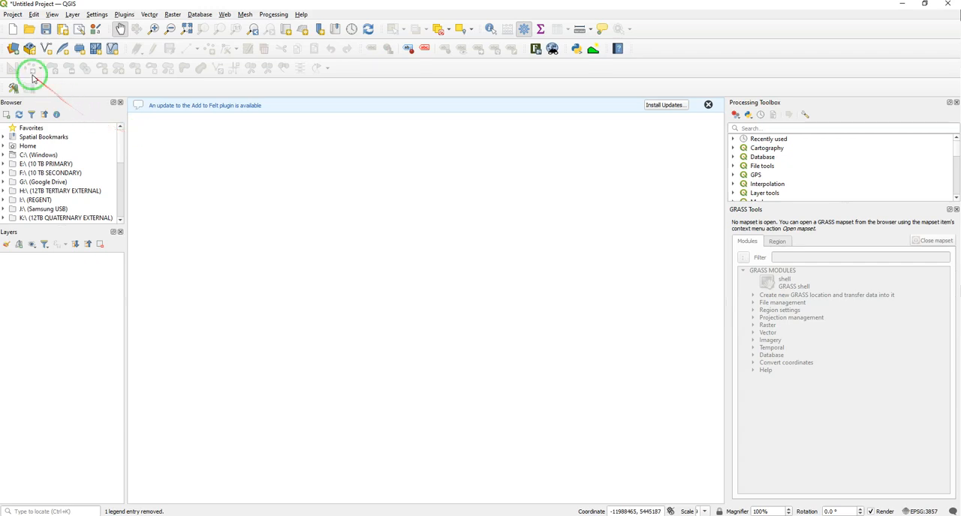
{"action": "mouse_move", "coordinate": [13, 49]}
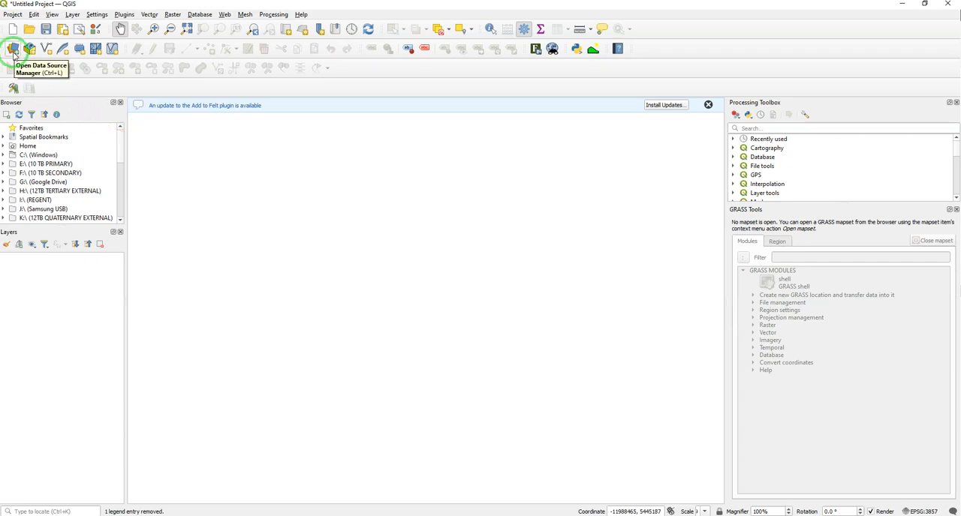
{"action": "left_click", "coordinate": [12, 48]}
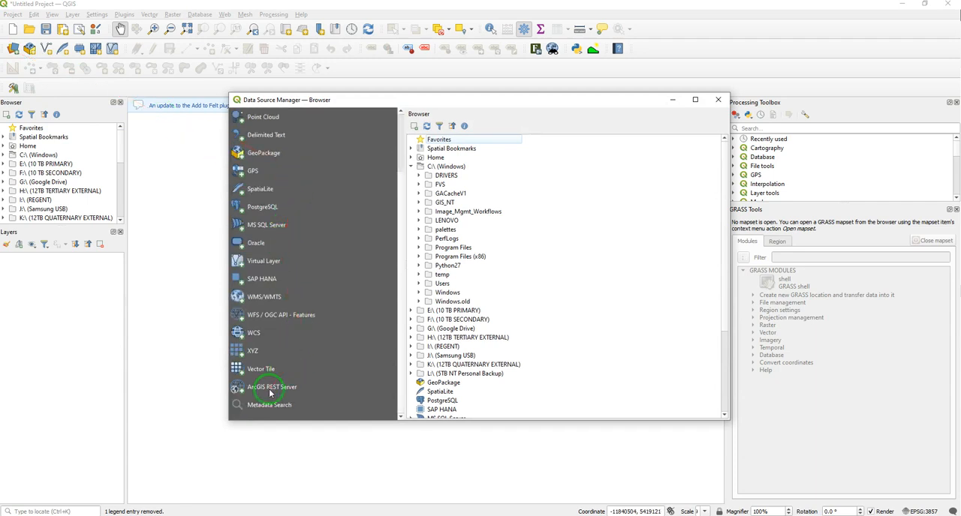
{"action": "left_click", "coordinate": [273, 386]}
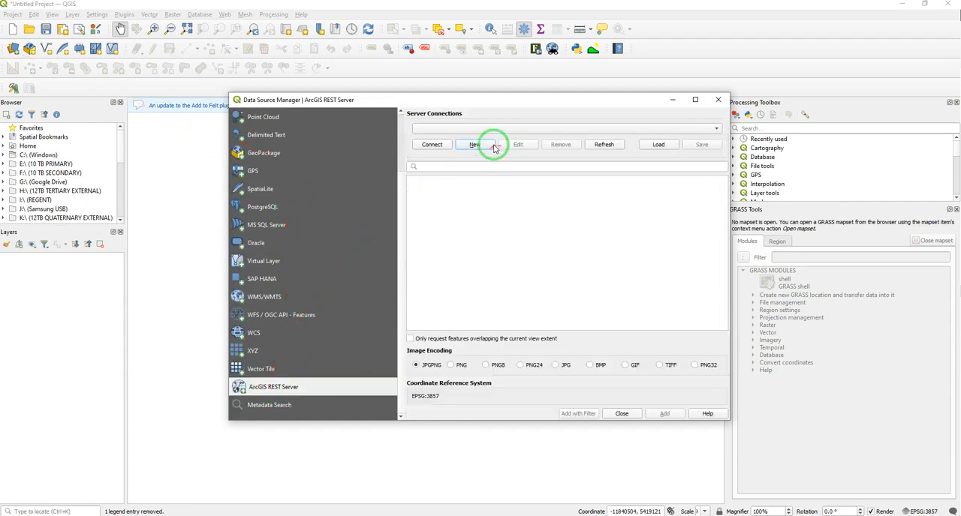
{"action": "left_click", "coordinate": [474, 144]}
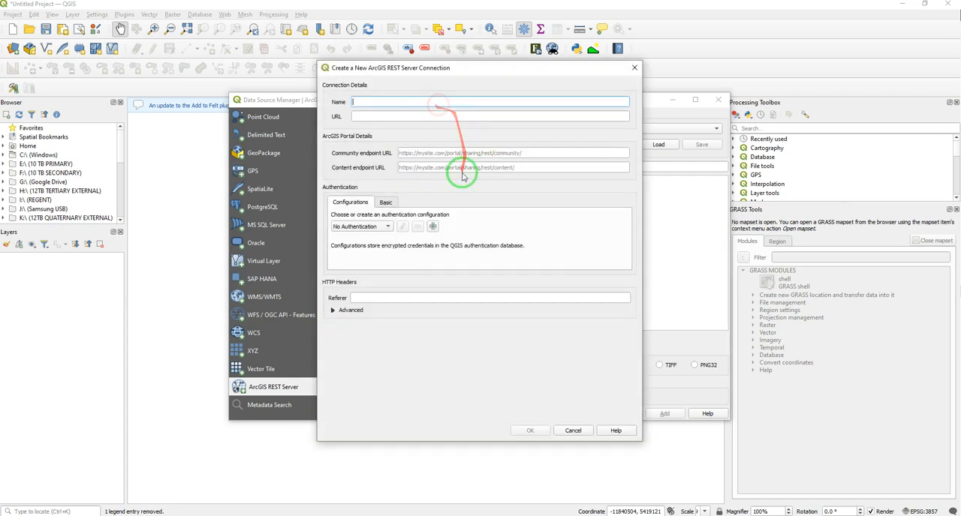
{"action": "type", "text": "NAIP"}
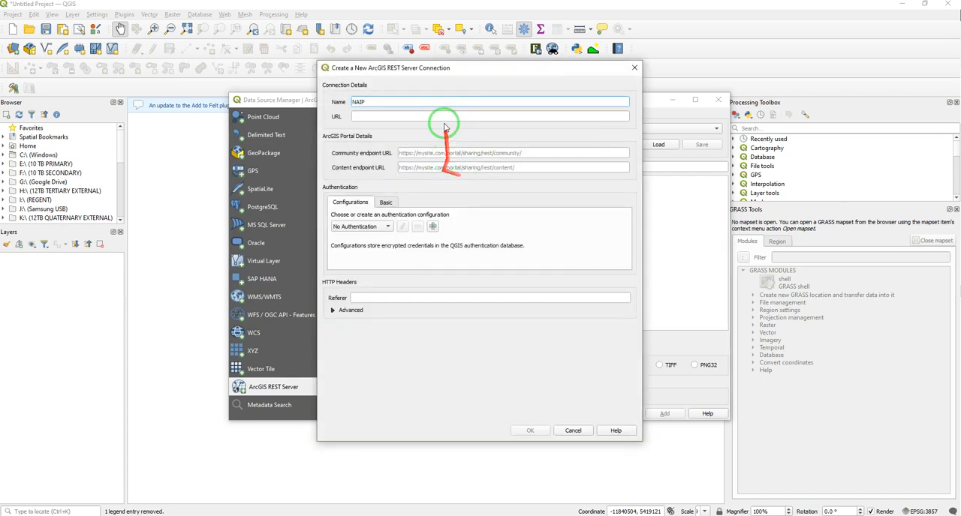
{"action": "type", "text": "https://gis.apfo.usda.gov/arcgis/rest/services/NAIP"}
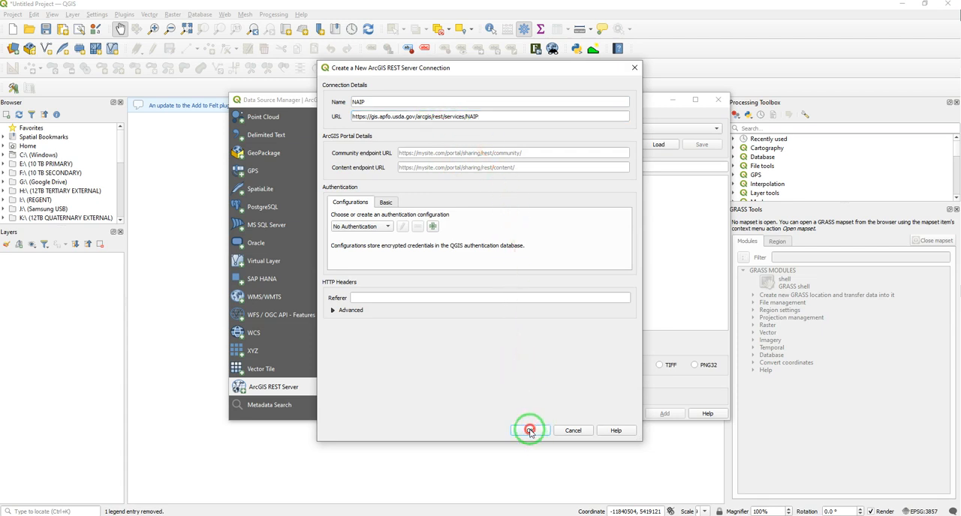
{"action": "left_click", "coordinate": [529, 430]}
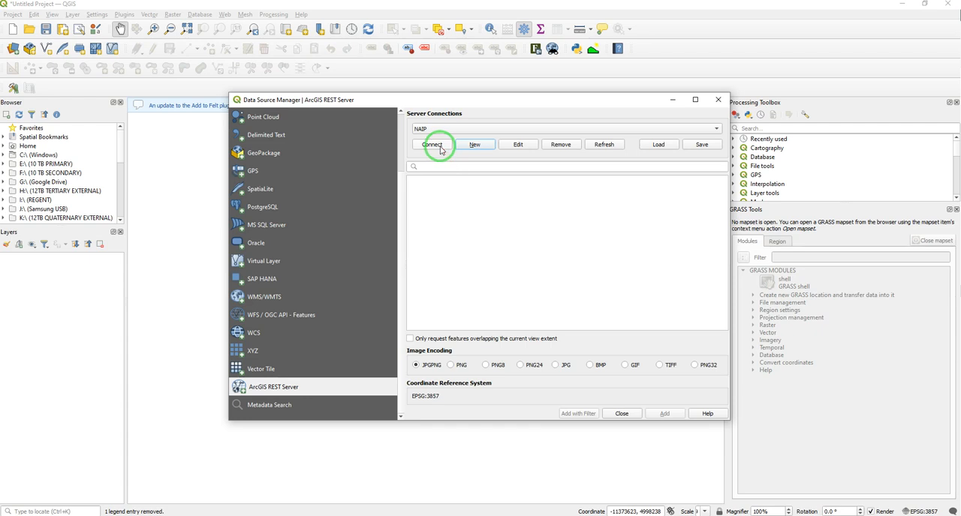
Connect to NAIP and add the NAIP/USDA_CONUS_PRIME layer from USDA_CONUS_PRIME.
{"action": "left_click", "coordinate": [431, 145]}
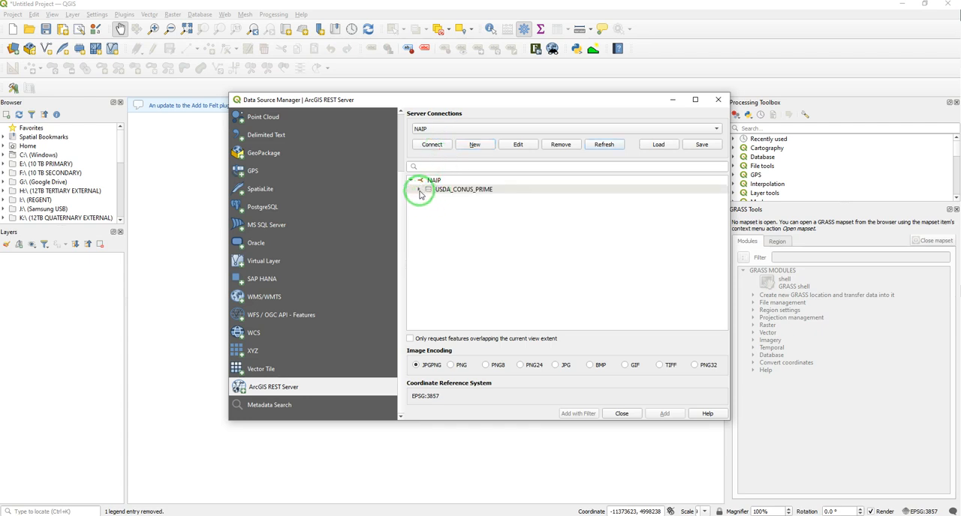
{"action": "left_click", "coordinate": [421, 189]}
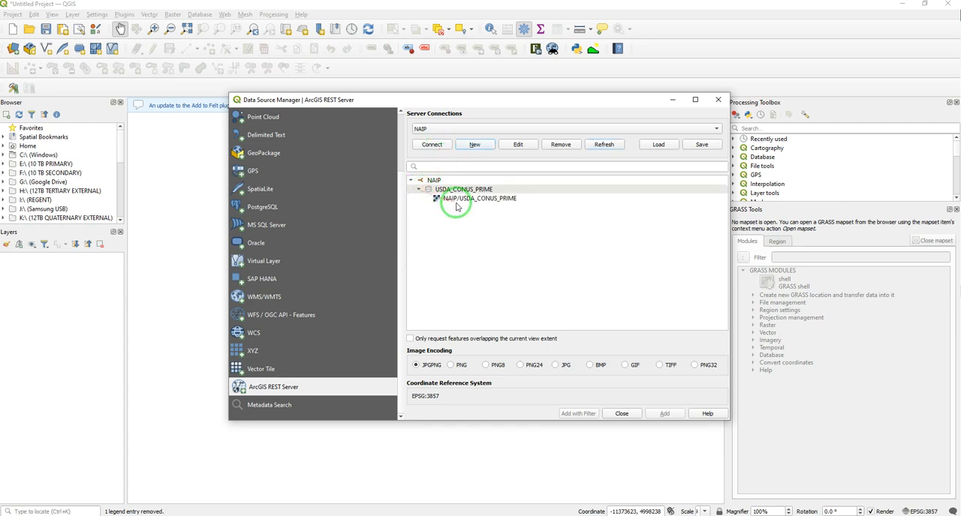
{"action": "left_click", "coordinate": [479, 198]}
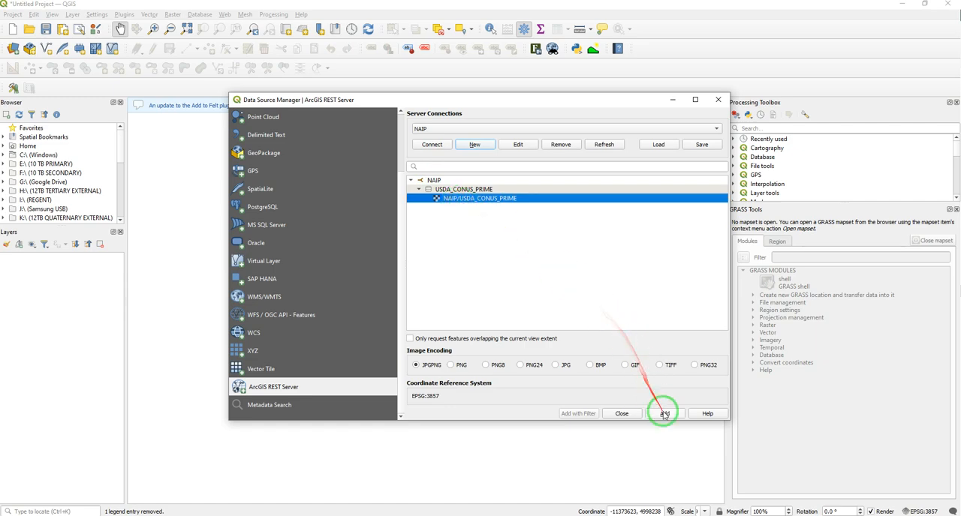
{"action": "left_click", "coordinate": [662, 413]}
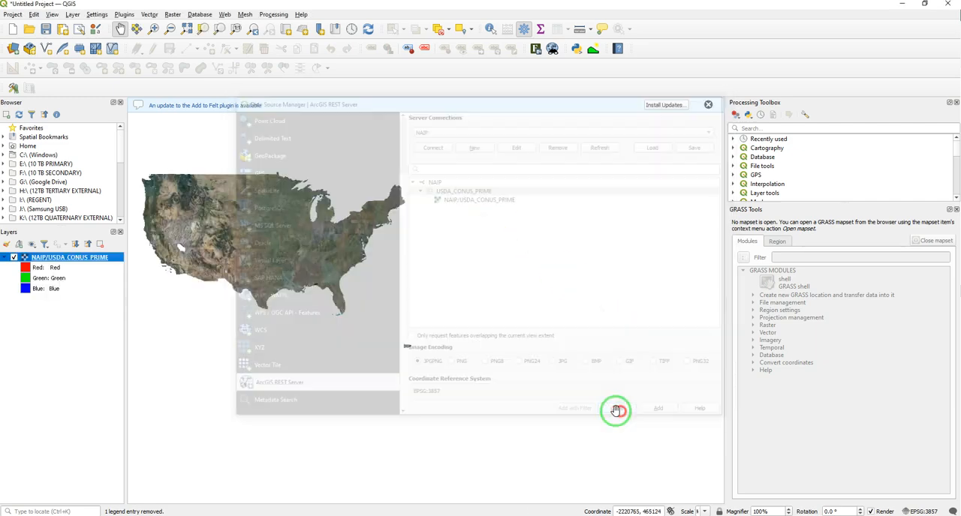